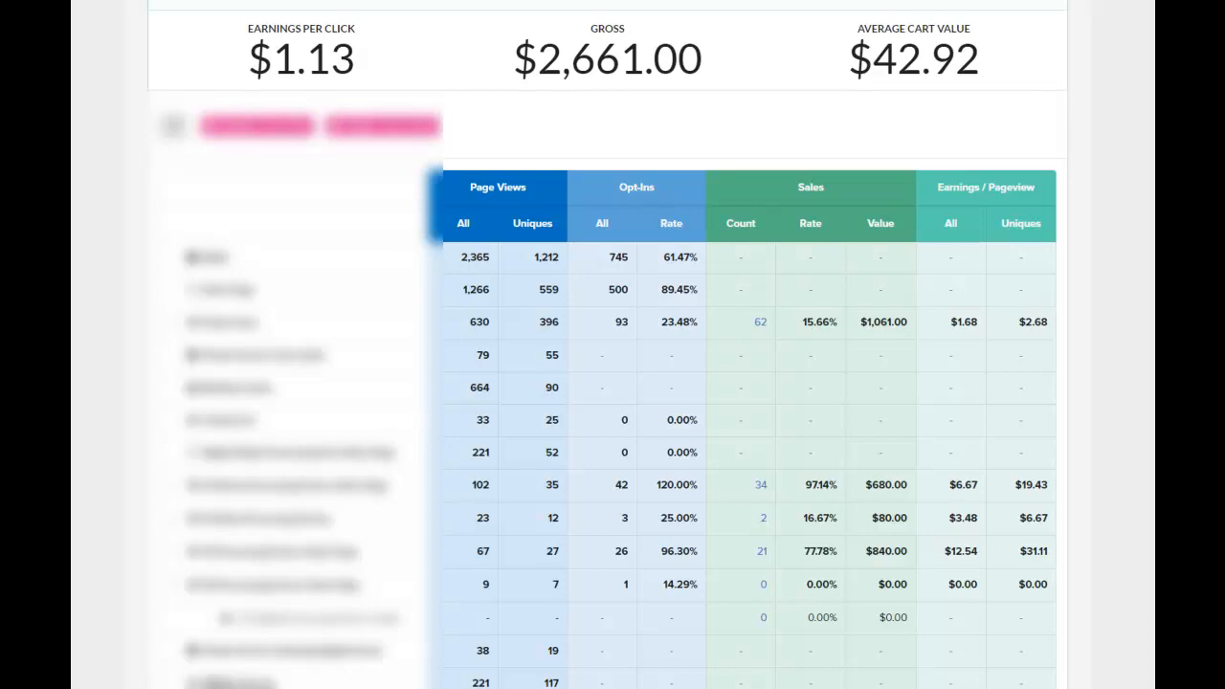
pyautogui.moveTo(1129, 427)
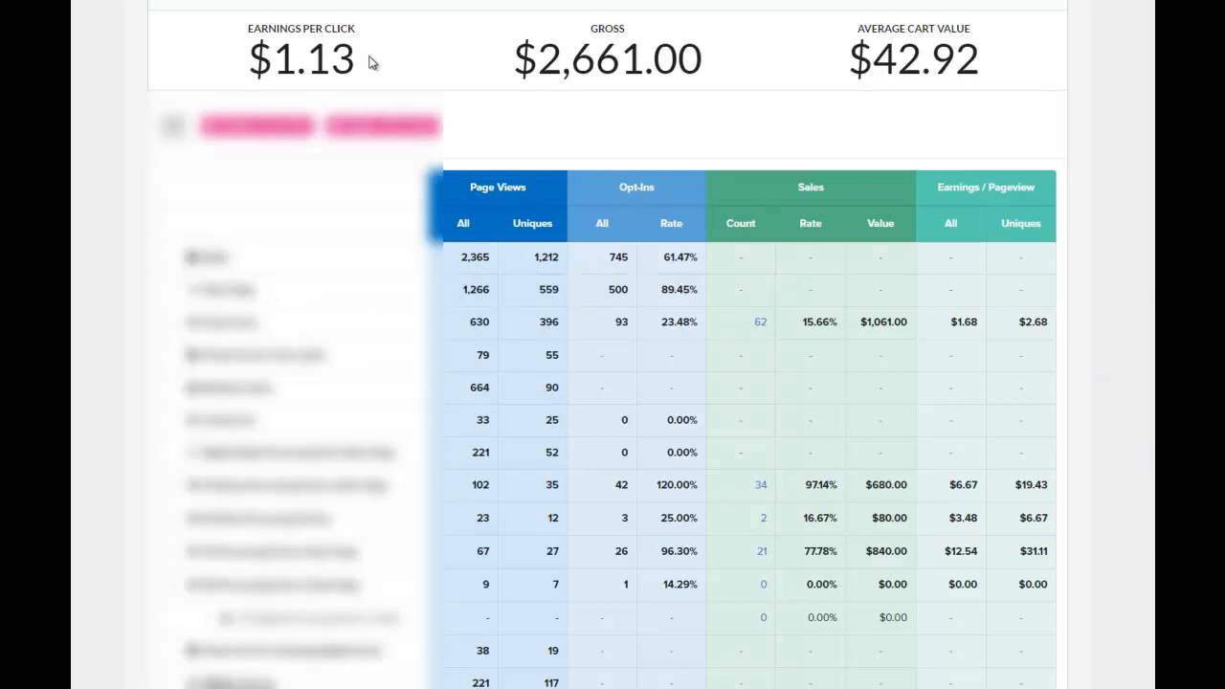
pyautogui.doubleClick(300, 57)
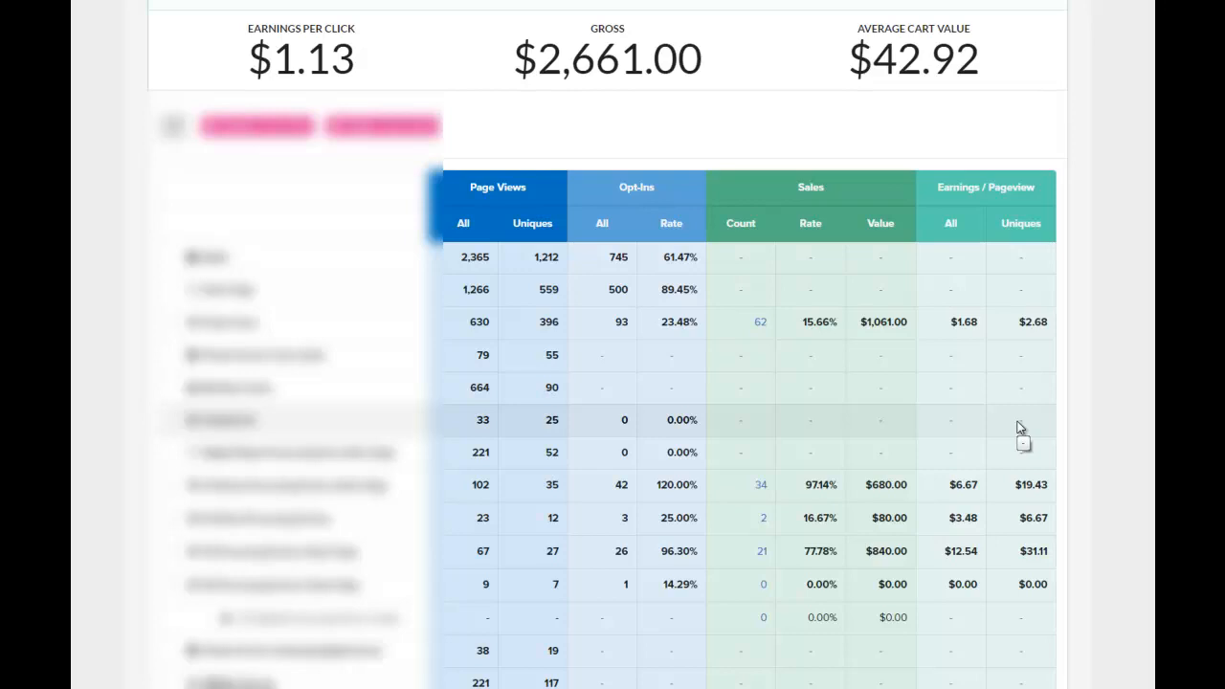
pyautogui.moveTo(1056, 358)
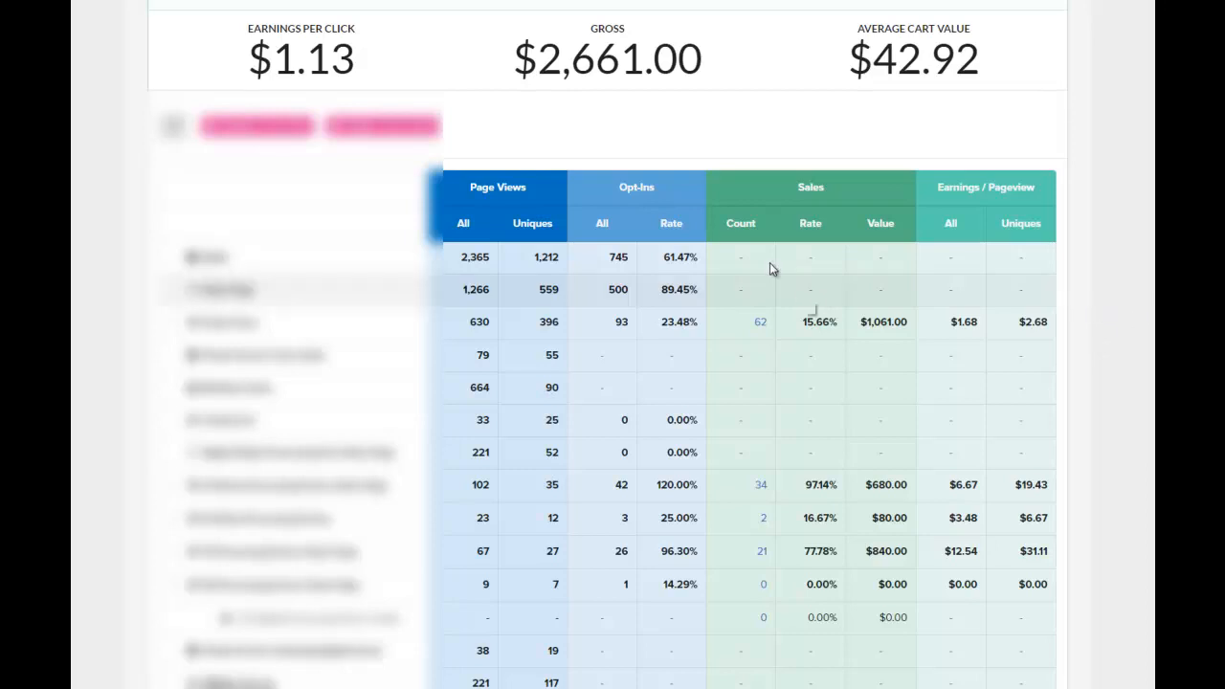
pyautogui.moveTo(636, 268)
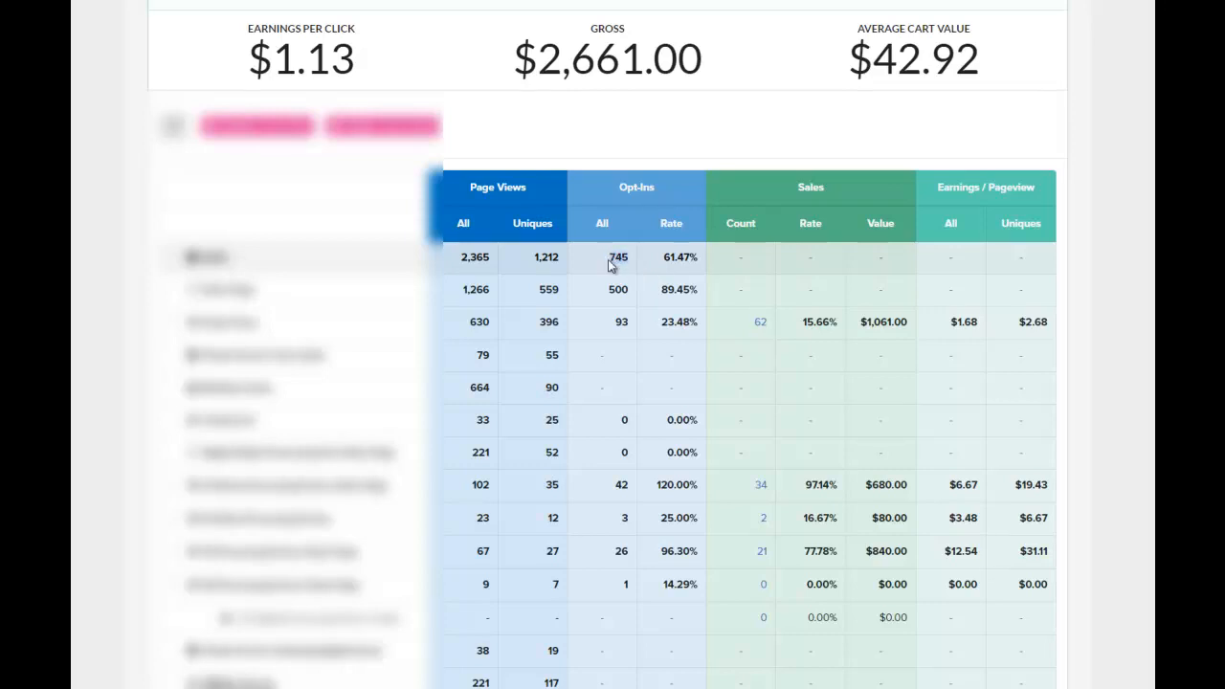
pyautogui.moveTo(617, 265)
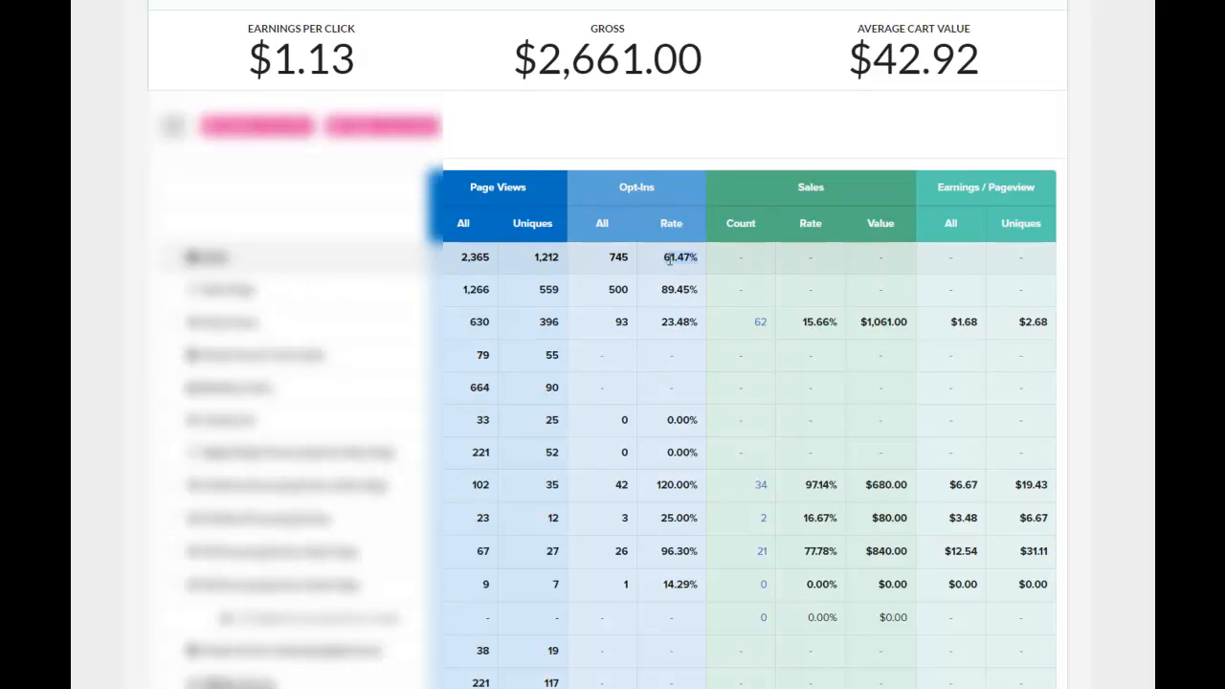
pyautogui.moveTo(666, 264)
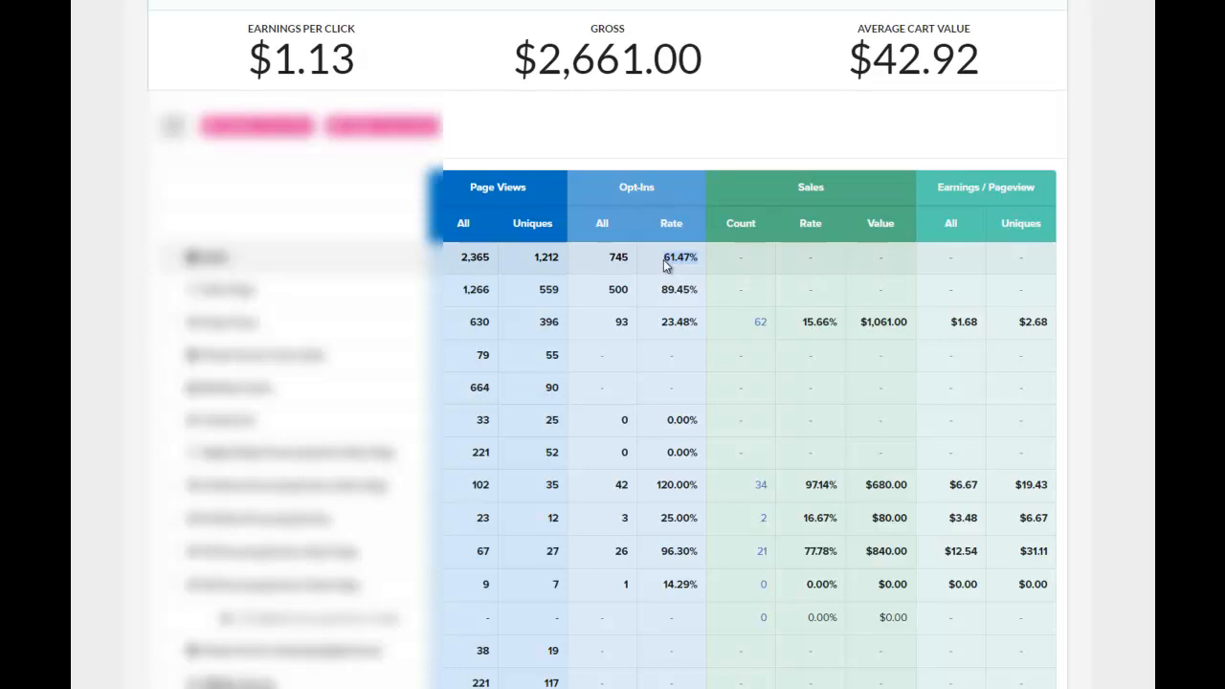
pyautogui.moveTo(693, 260)
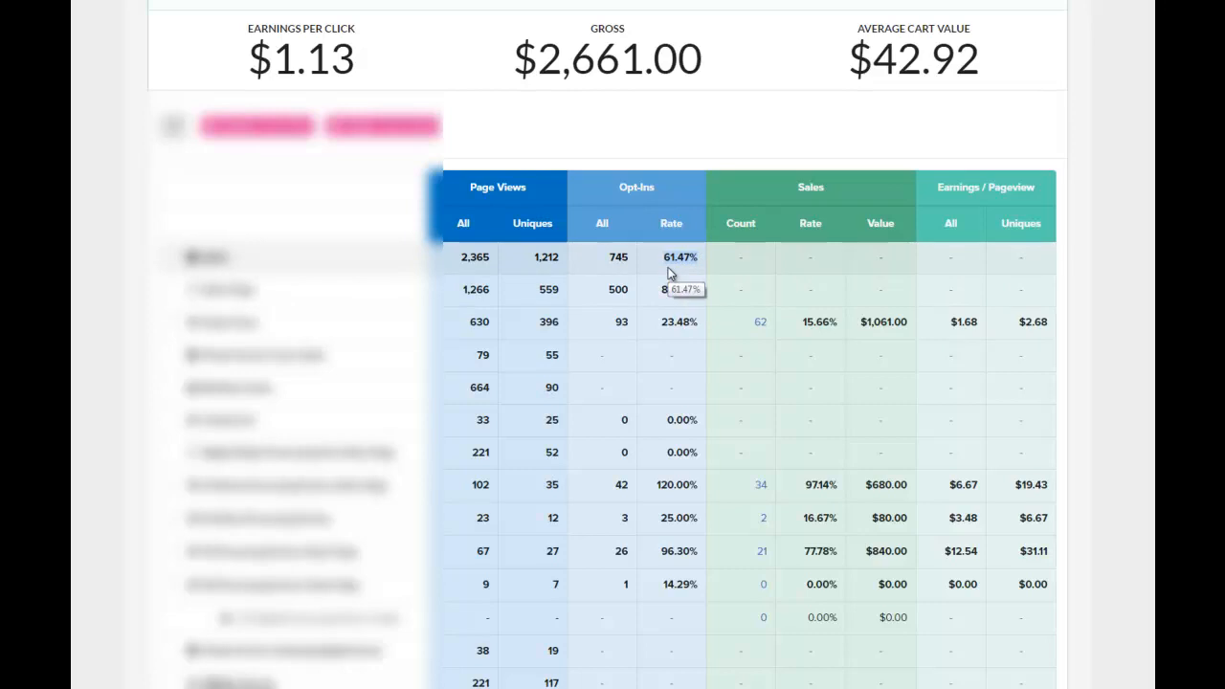
pyautogui.moveTo(680, 289)
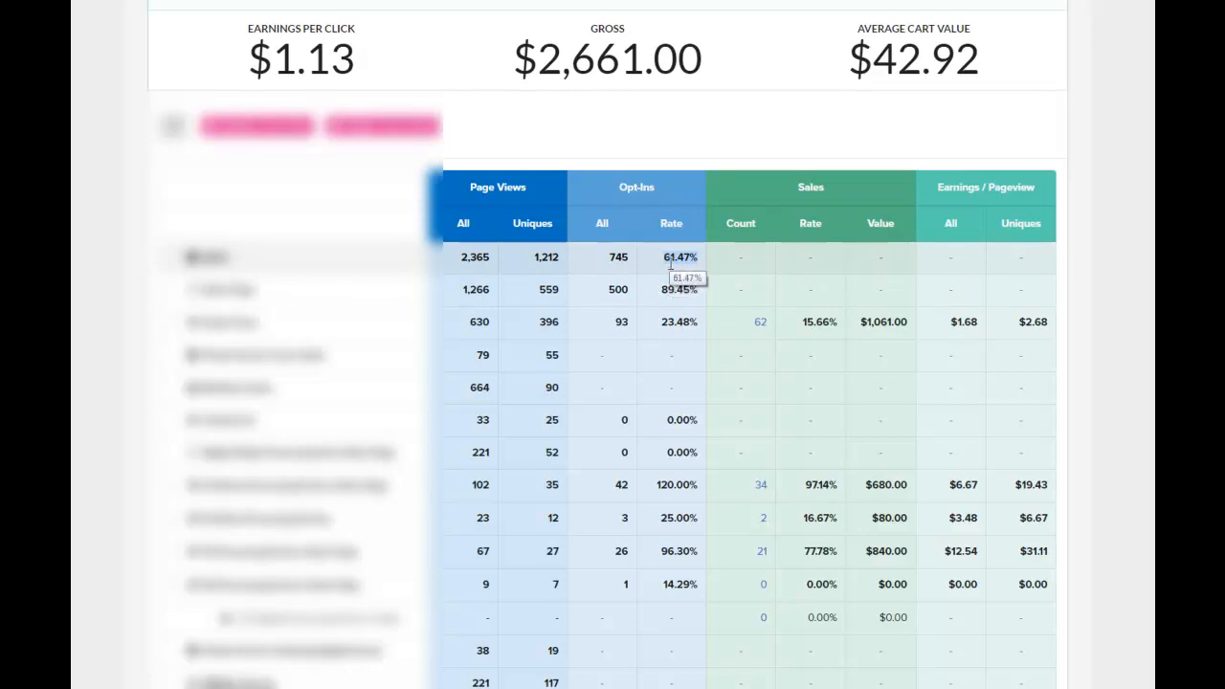
pyautogui.moveTo(670, 268)
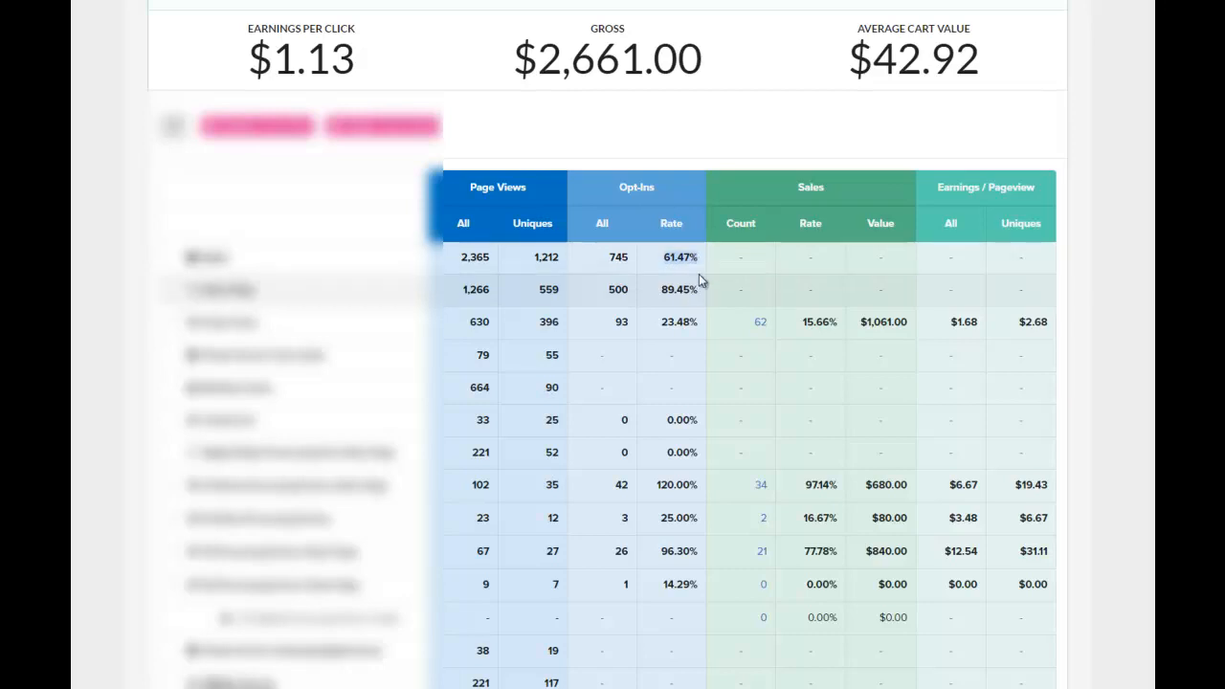
pyautogui.moveTo(699, 277)
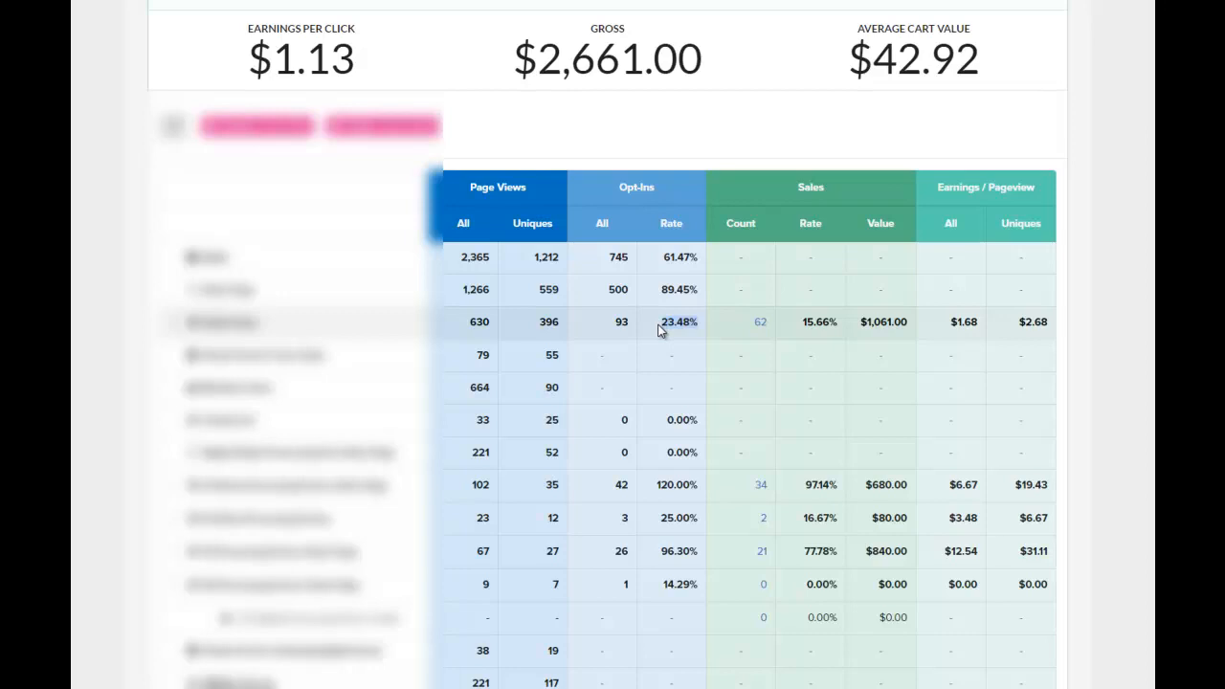
pyautogui.moveTo(671, 333)
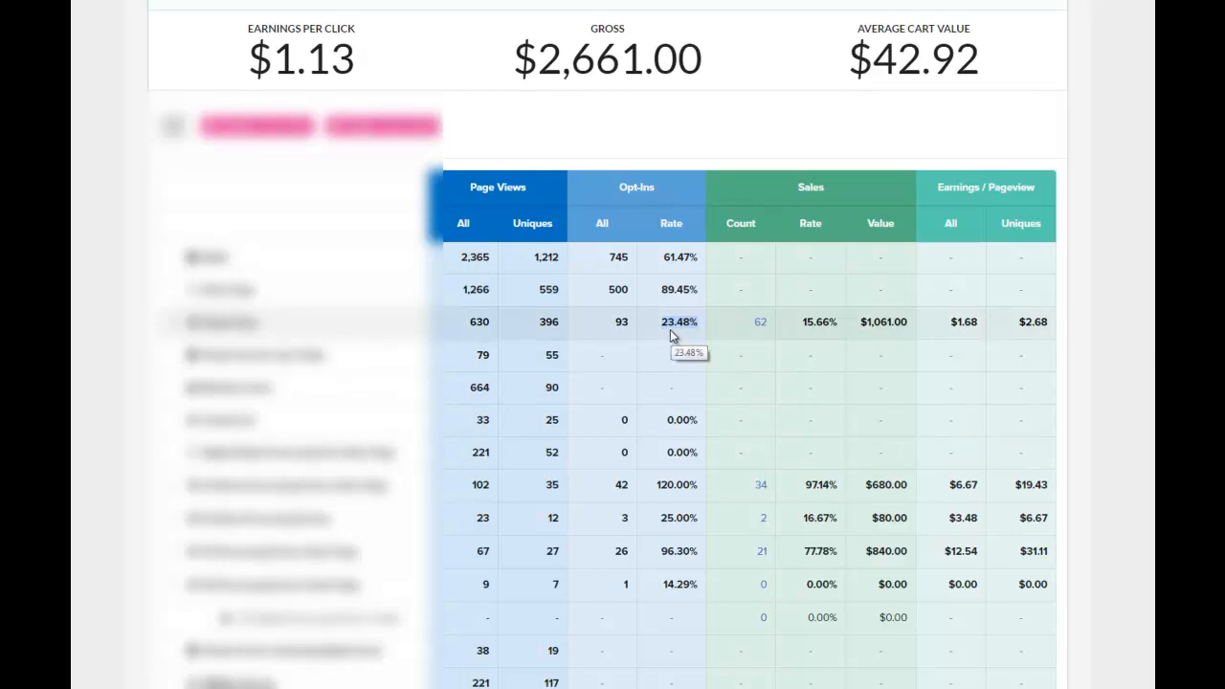
pyautogui.moveTo(685, 337)
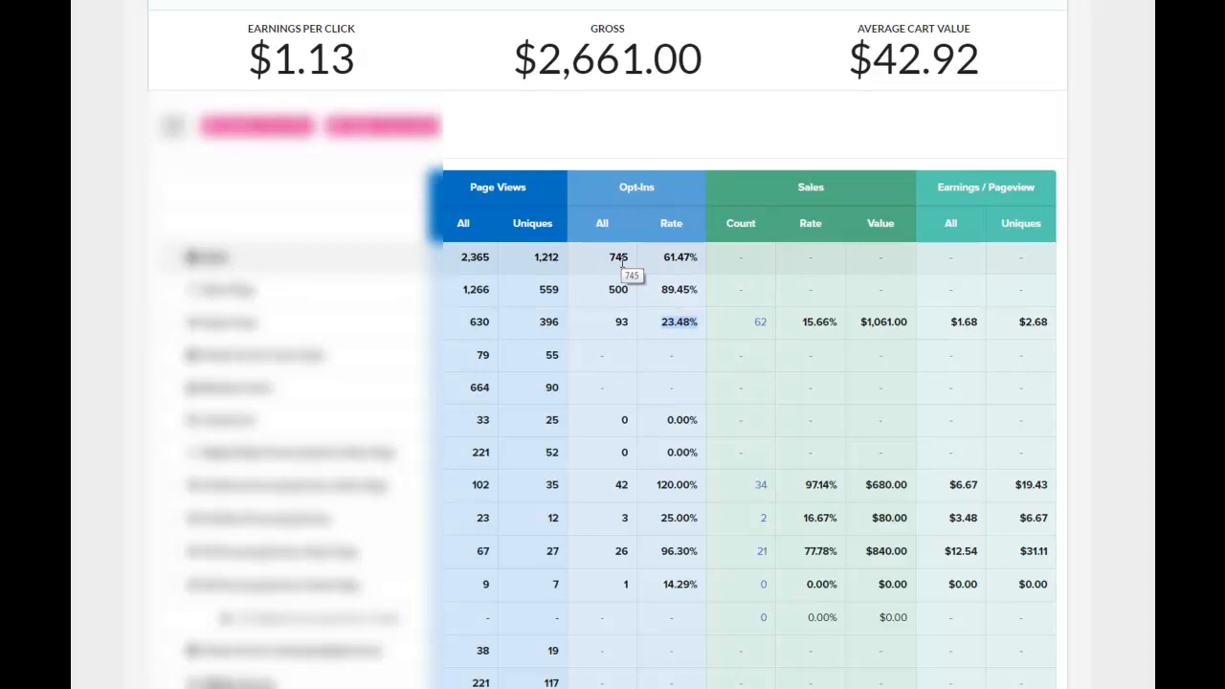
pyautogui.moveTo(674, 322)
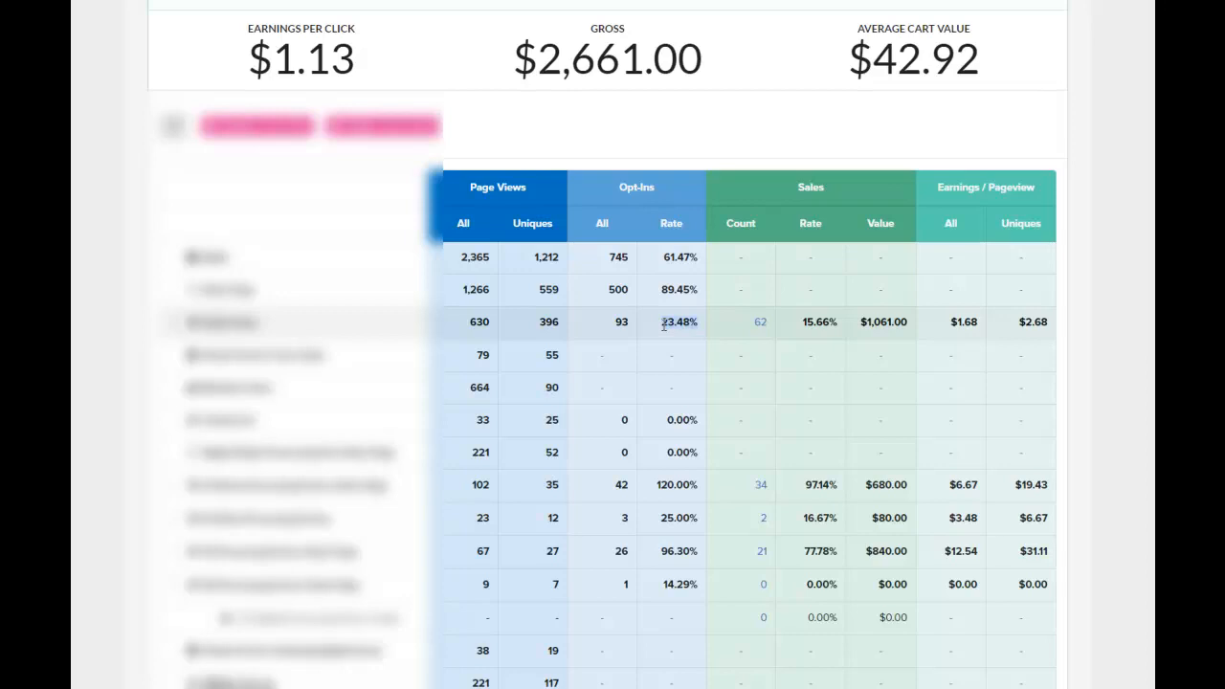
pyautogui.moveTo(680, 341)
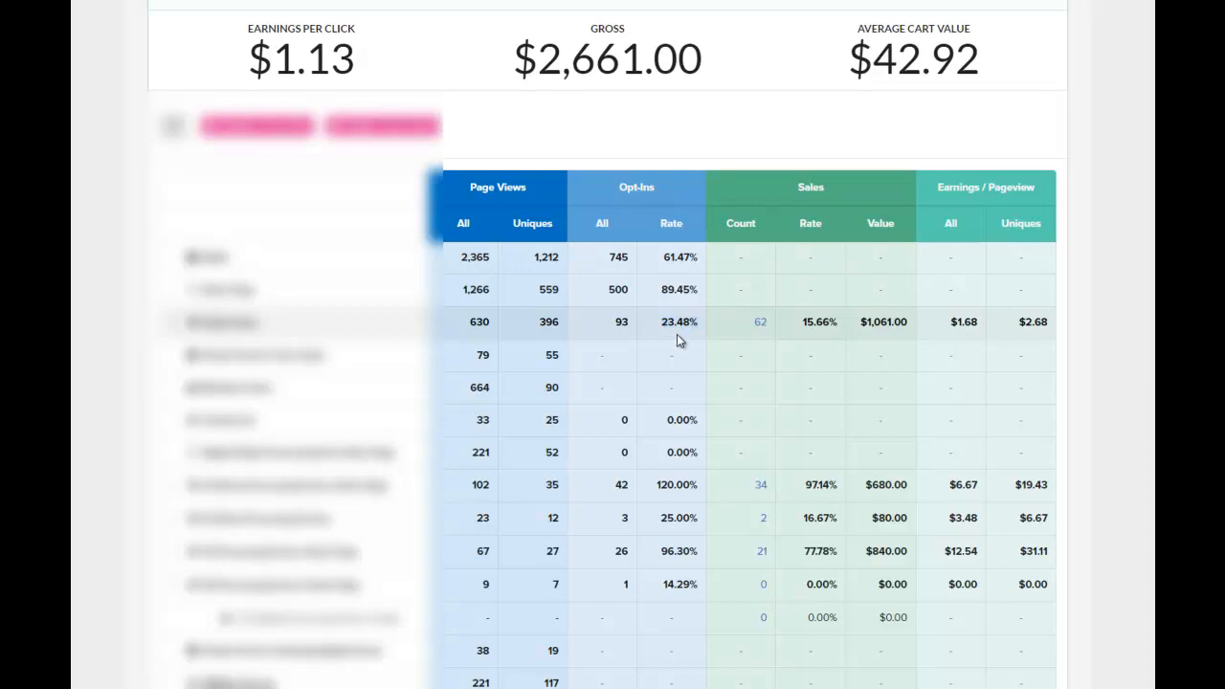
pyautogui.moveTo(650, 329)
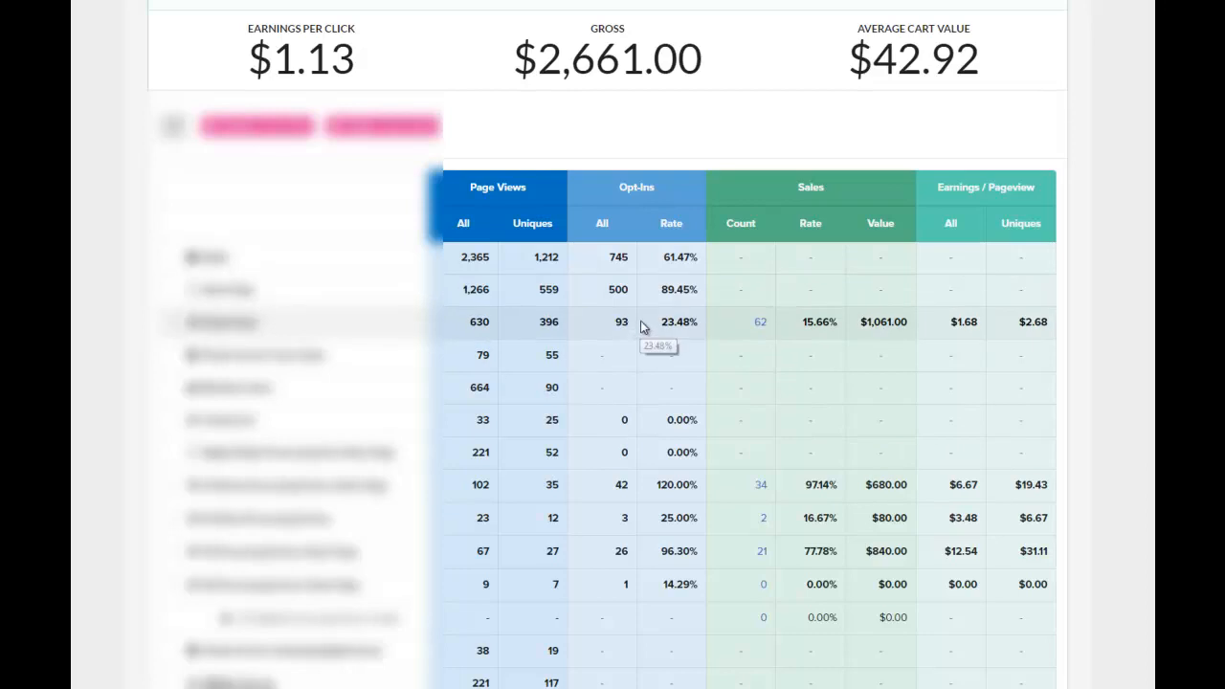
pyautogui.moveTo(666, 603)
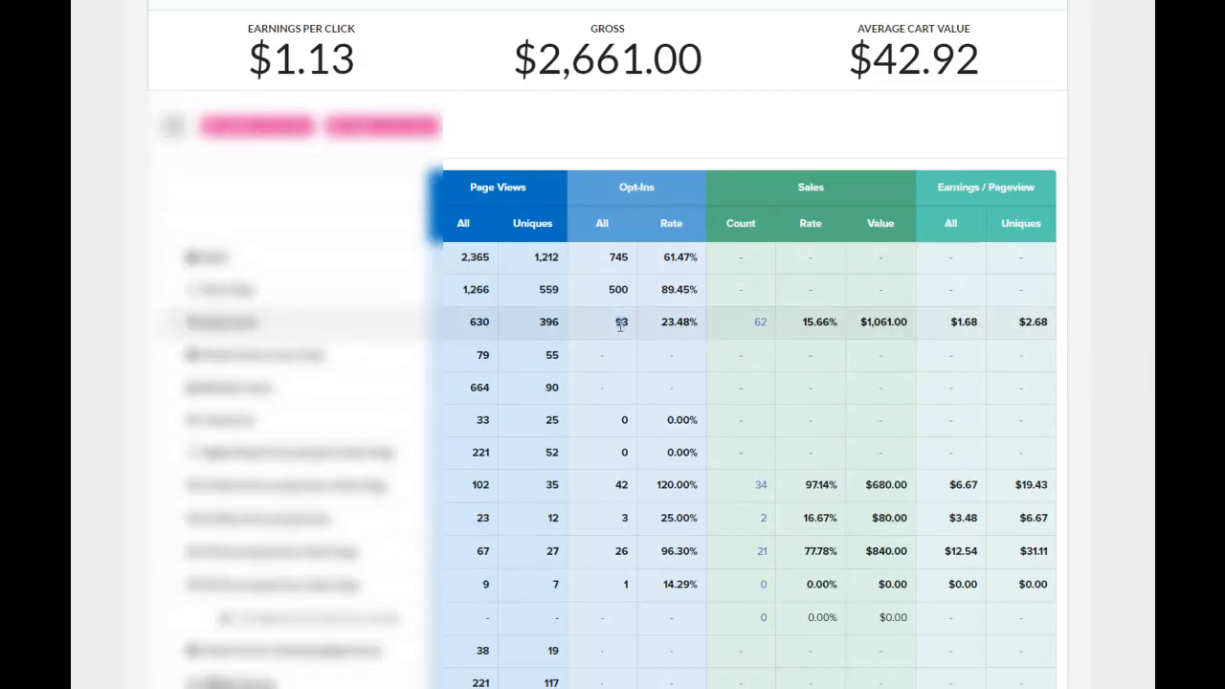
pyautogui.moveTo(631, 341)
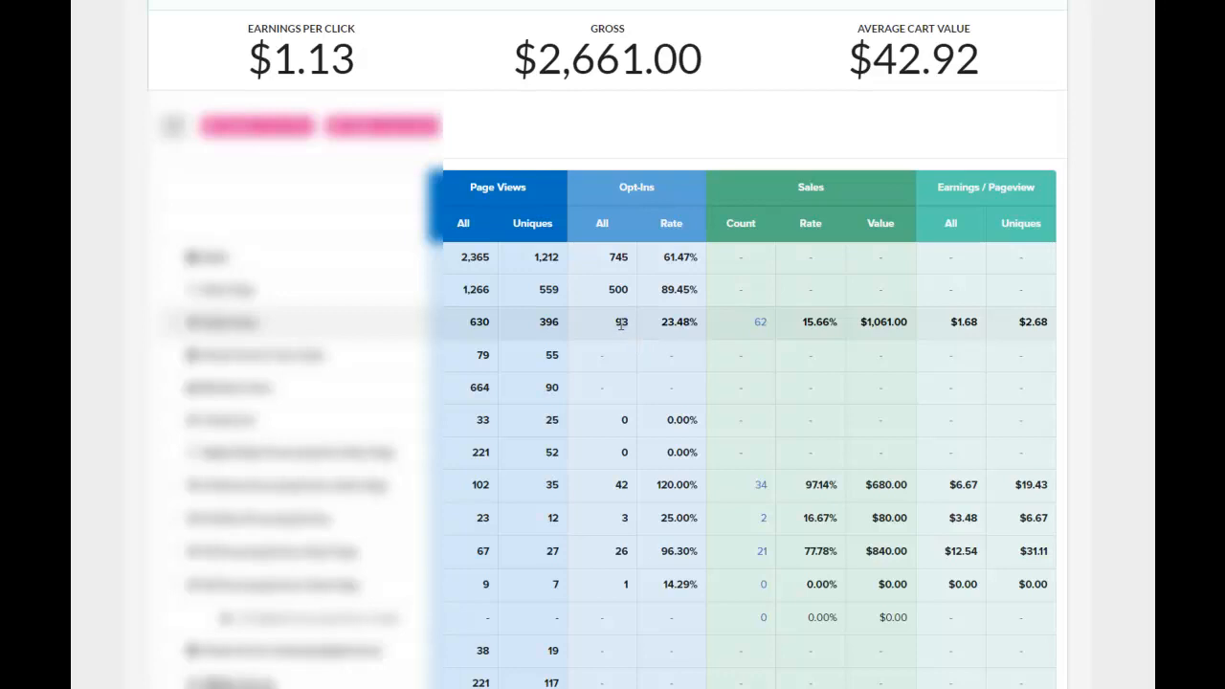
pyautogui.moveTo(627, 337)
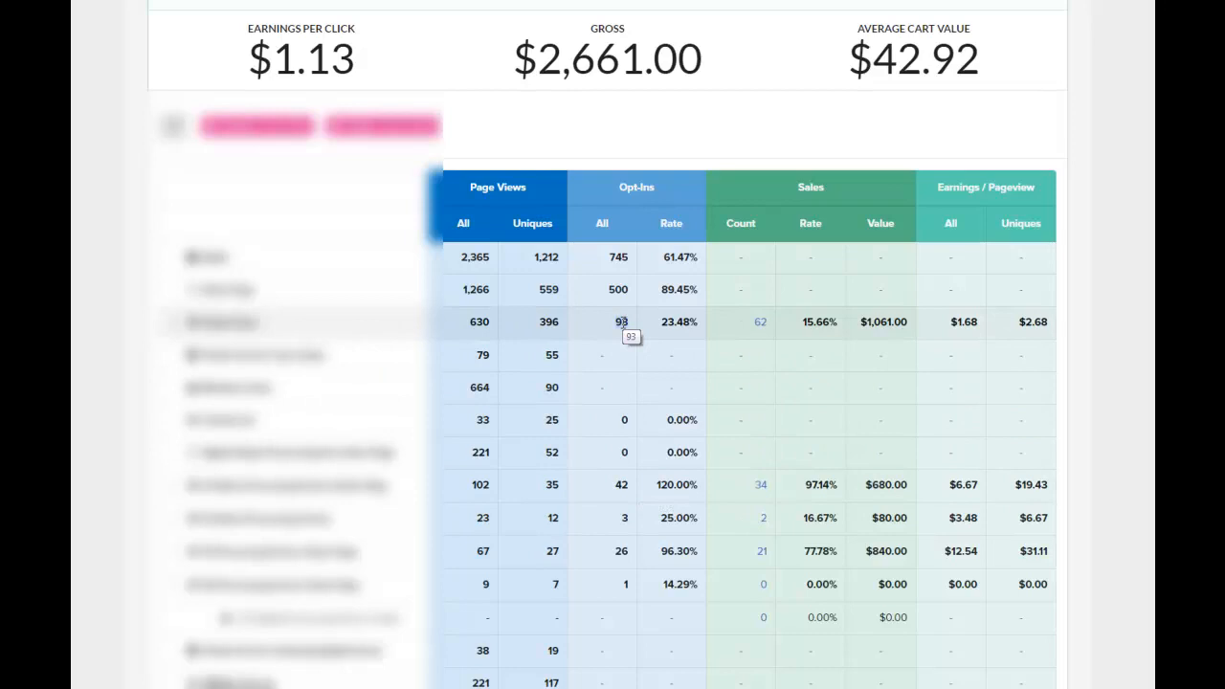
pyautogui.moveTo(632, 494)
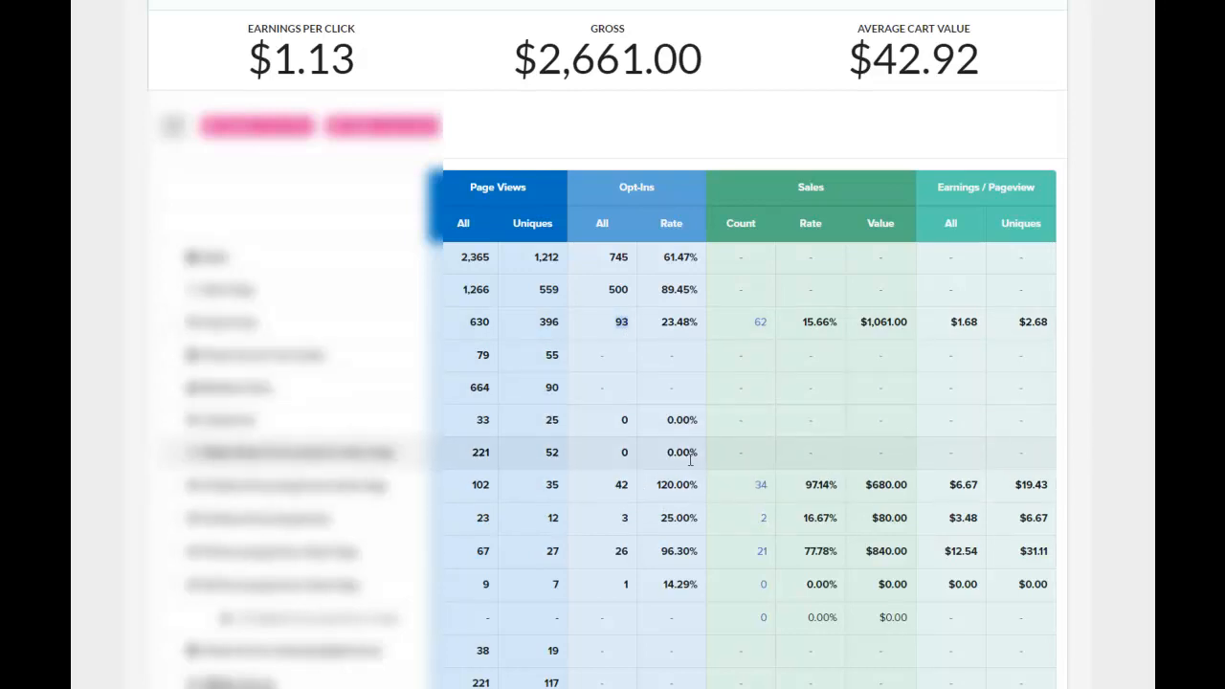
pyautogui.moveTo(682, 452)
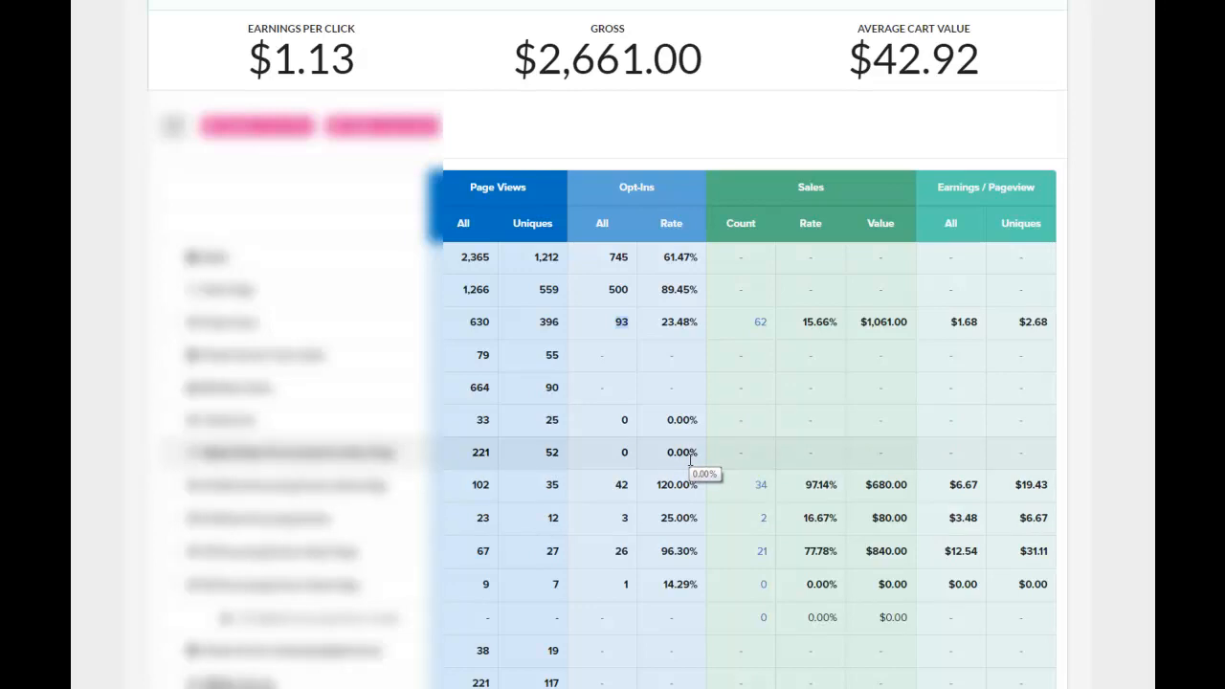
pyautogui.moveTo(639, 482)
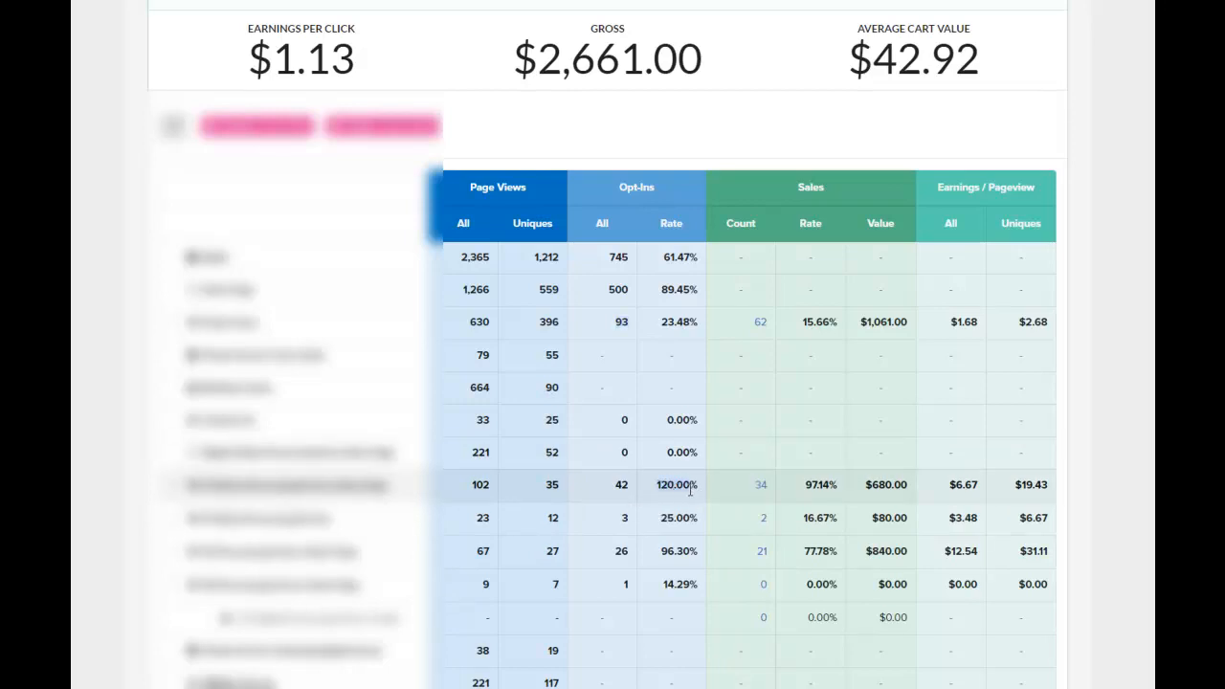
pyautogui.moveTo(712, 498)
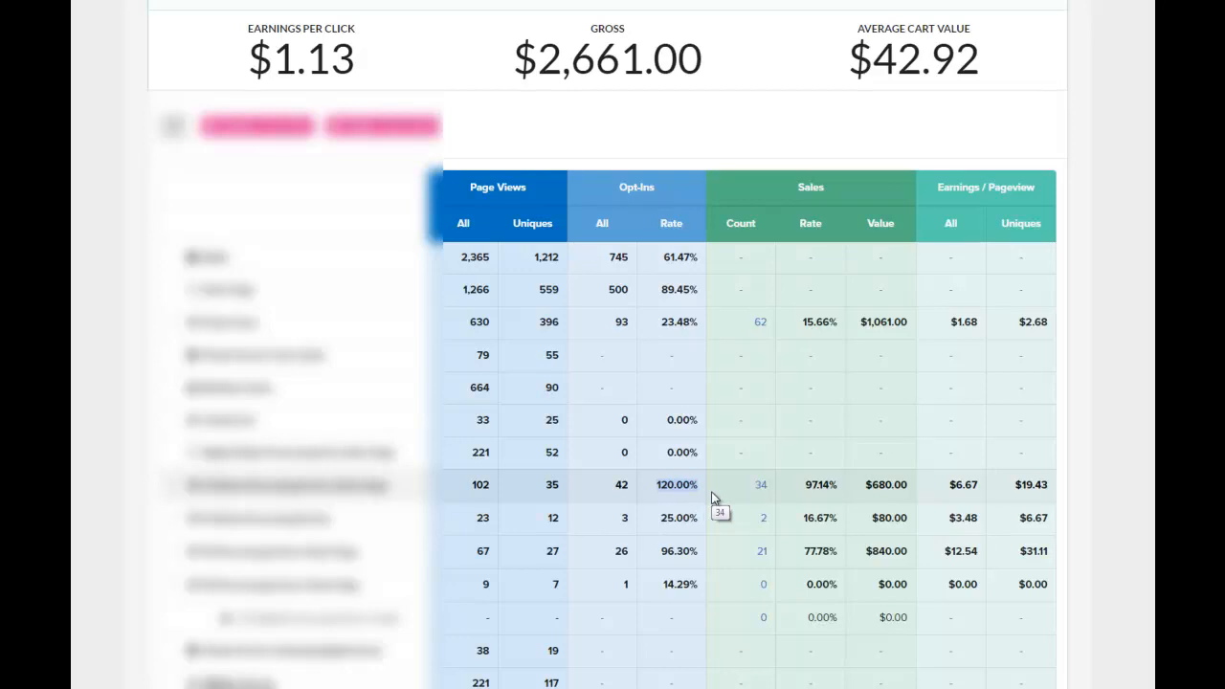
pyautogui.moveTo(486, 498)
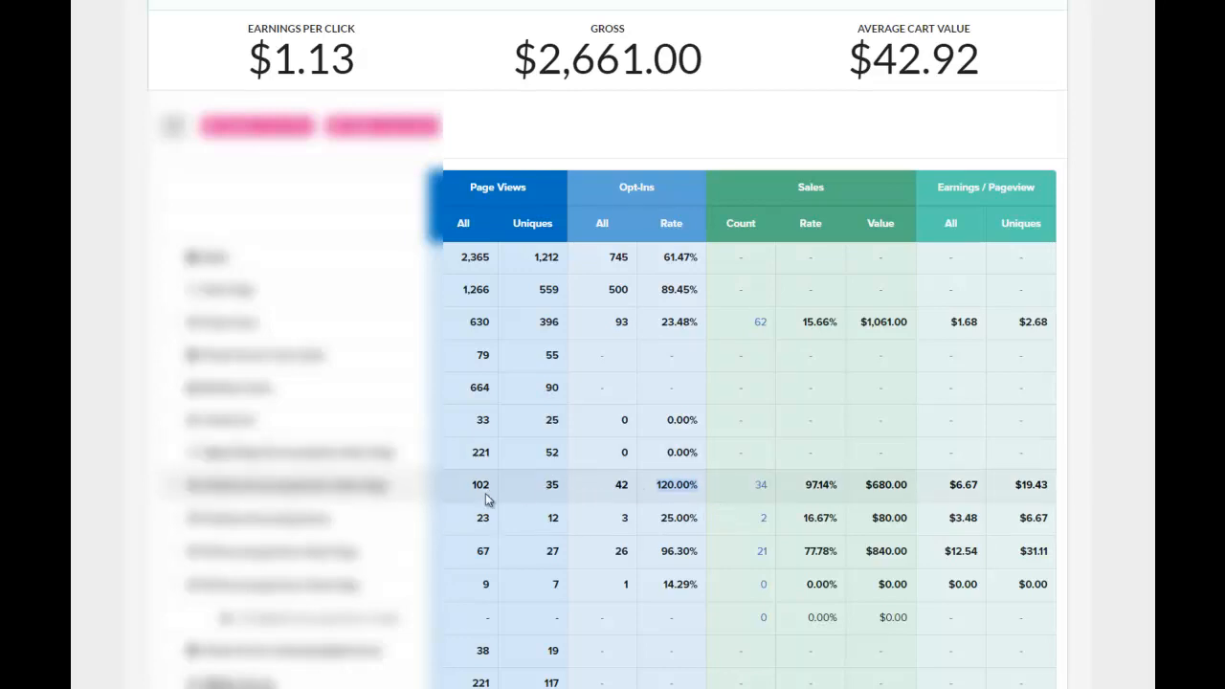
pyautogui.moveTo(647, 494)
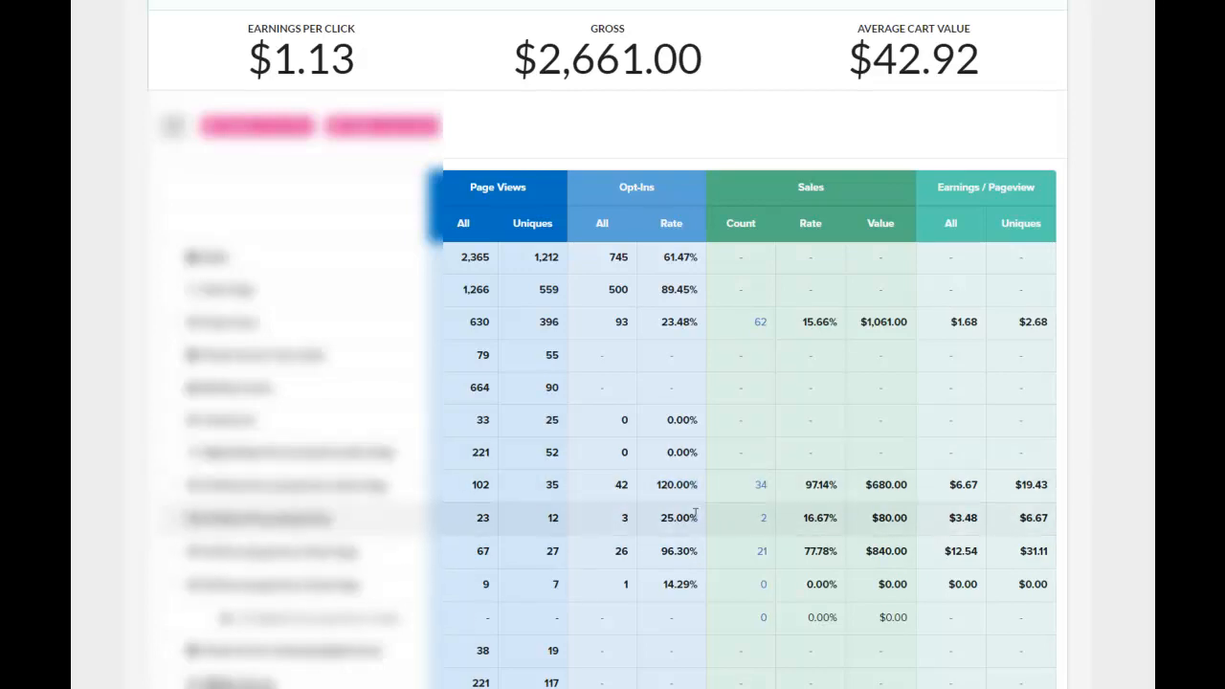
pyautogui.moveTo(678, 516)
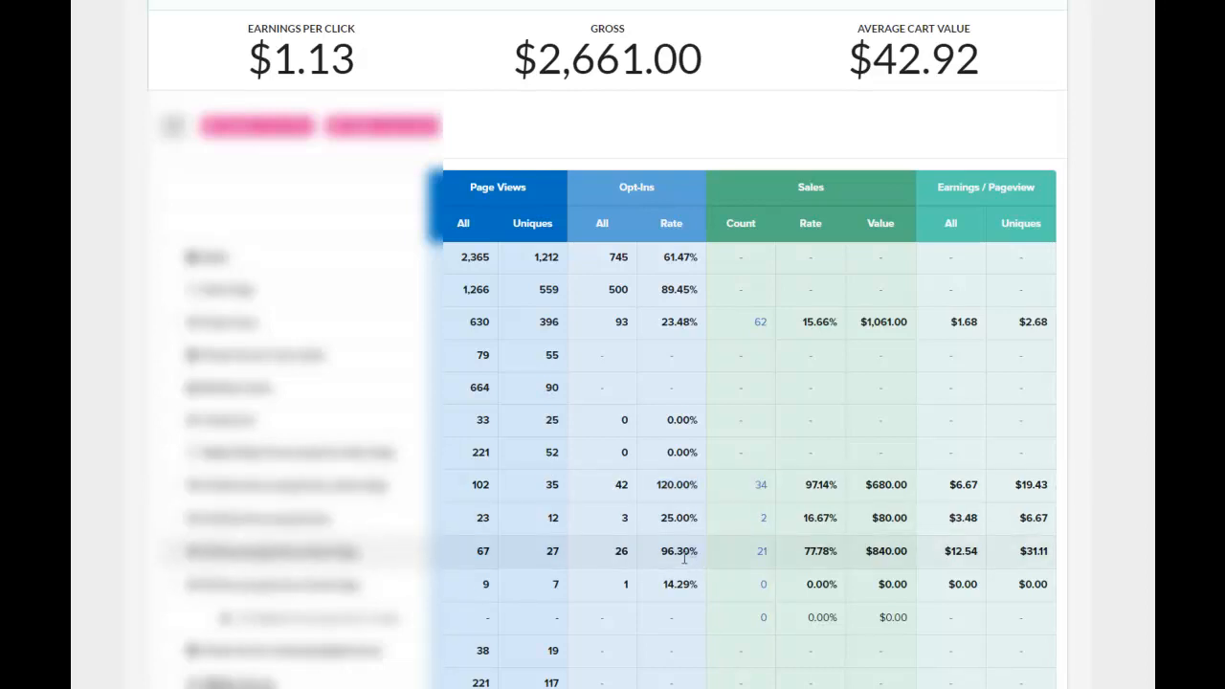
pyautogui.moveTo(682, 484)
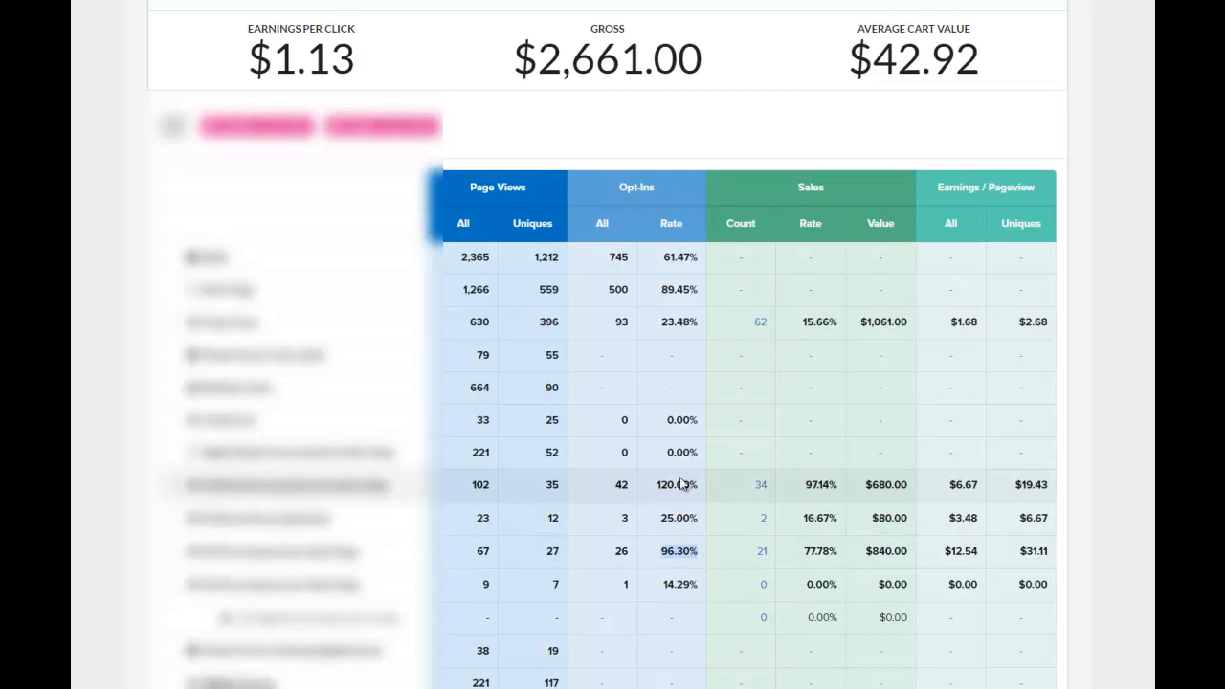
pyautogui.moveTo(656, 498)
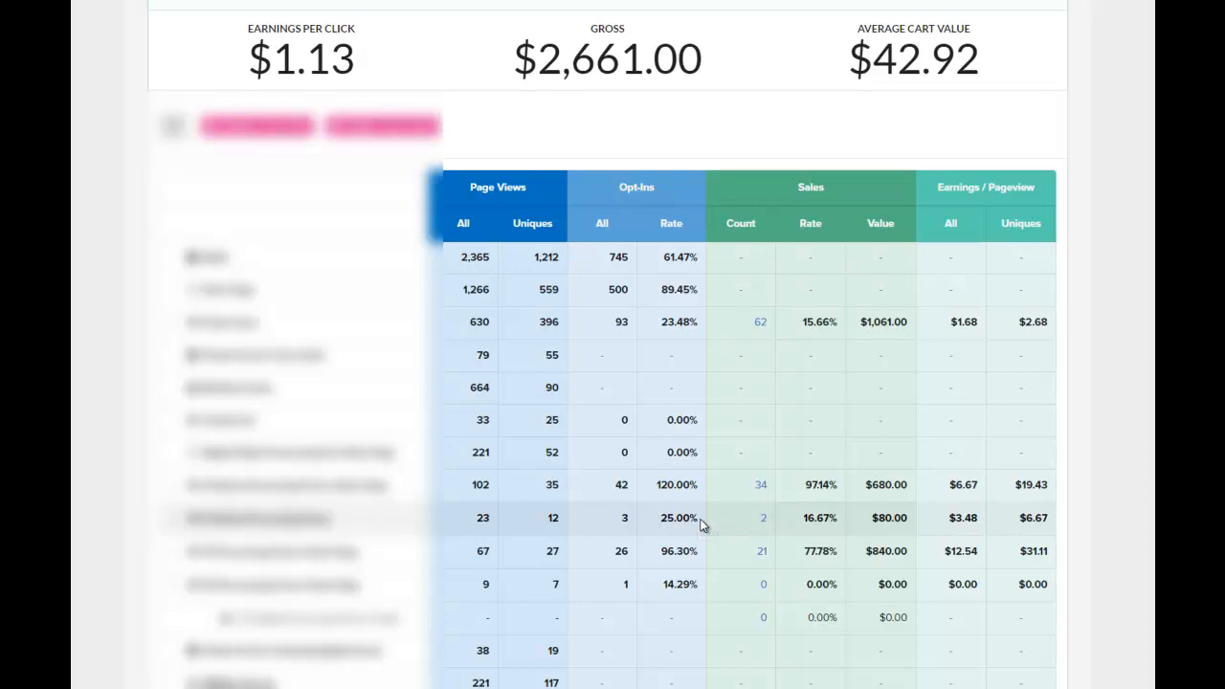
pyautogui.moveTo(679, 517)
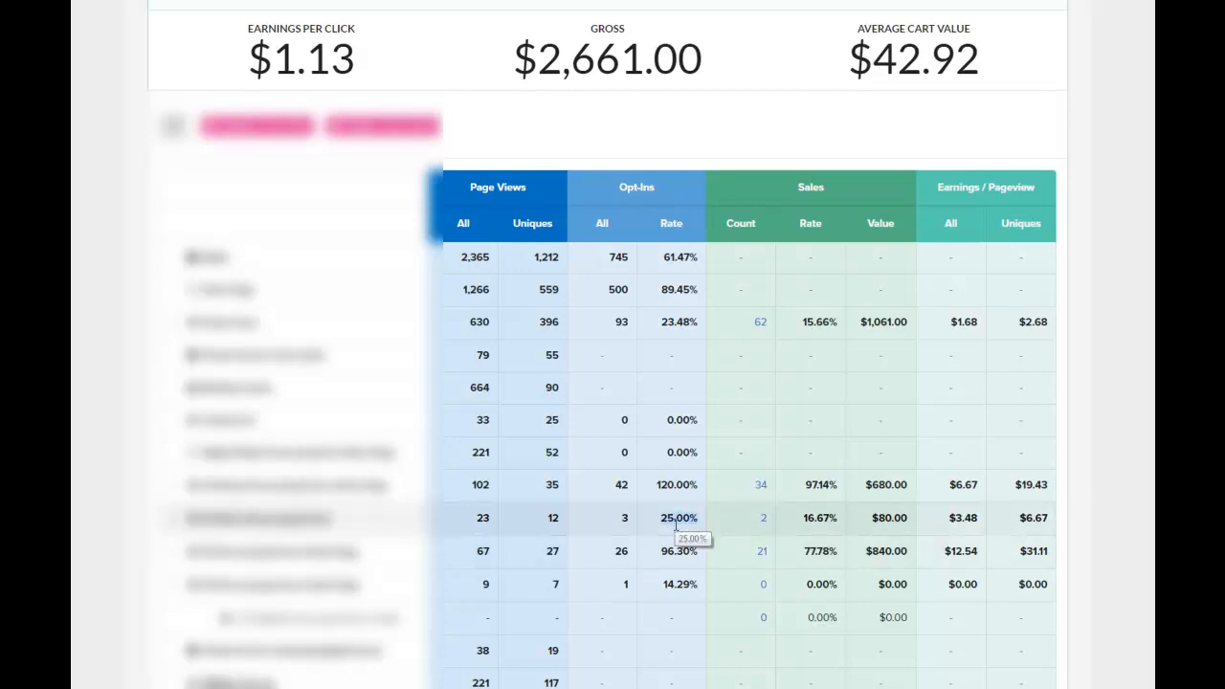
pyautogui.moveTo(701, 589)
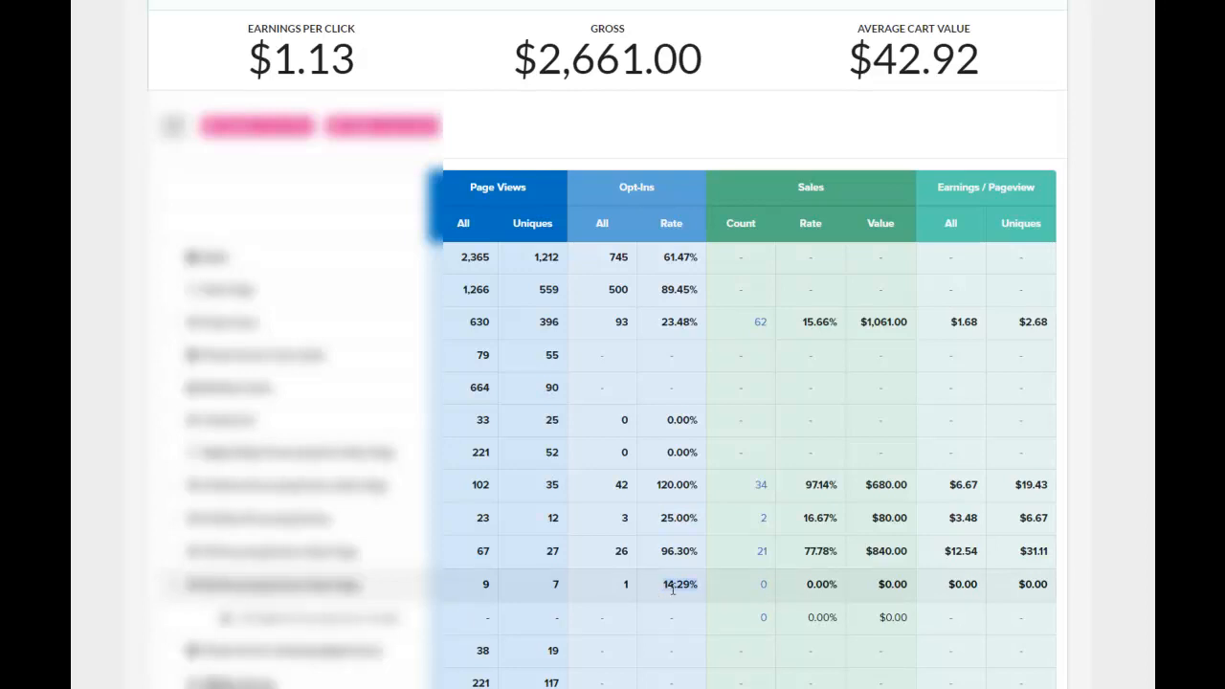
pyautogui.moveTo(674, 601)
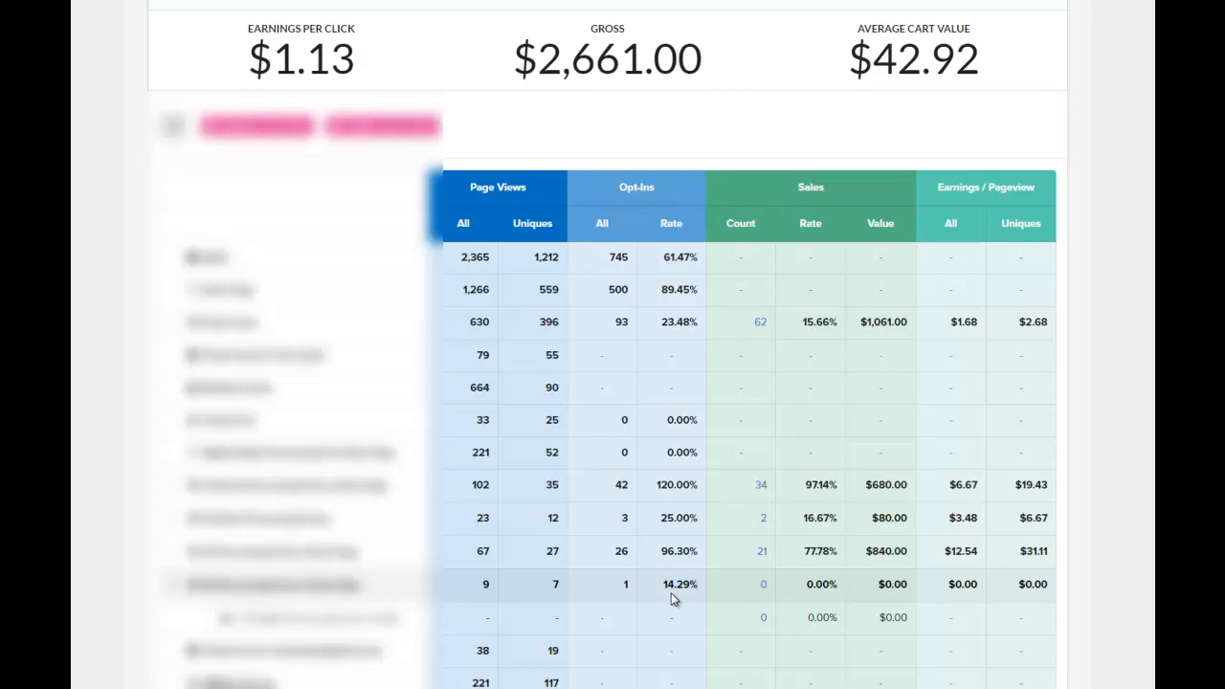
pyautogui.moveTo(666, 586)
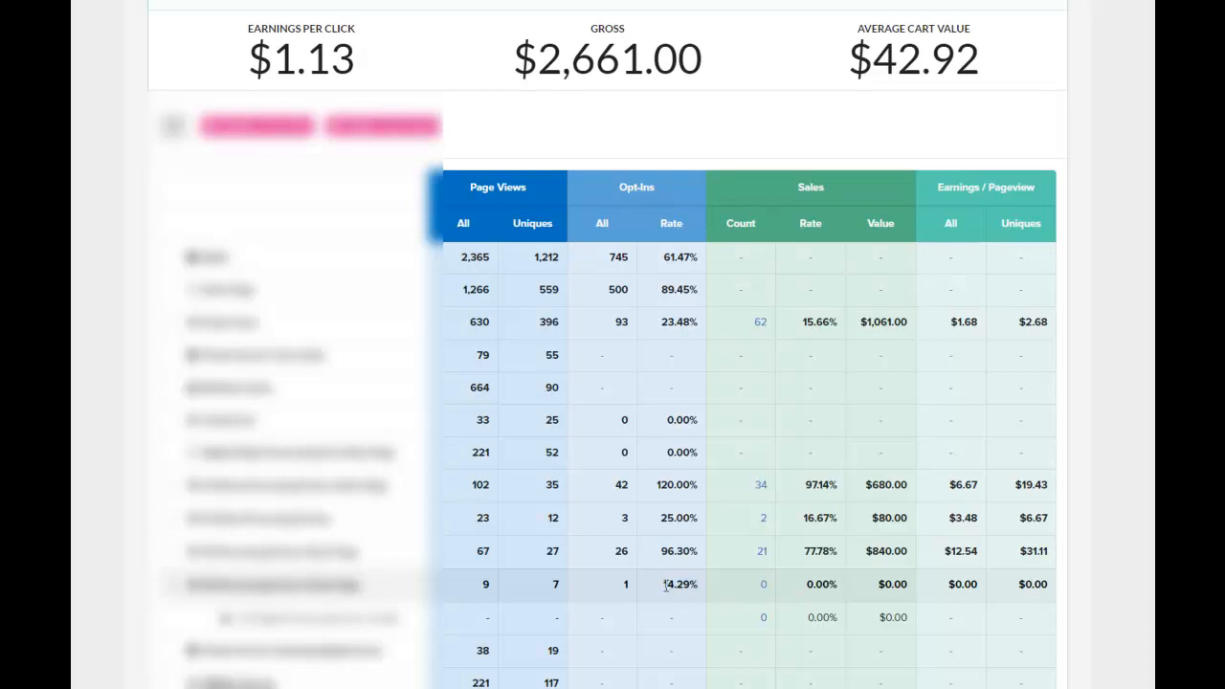